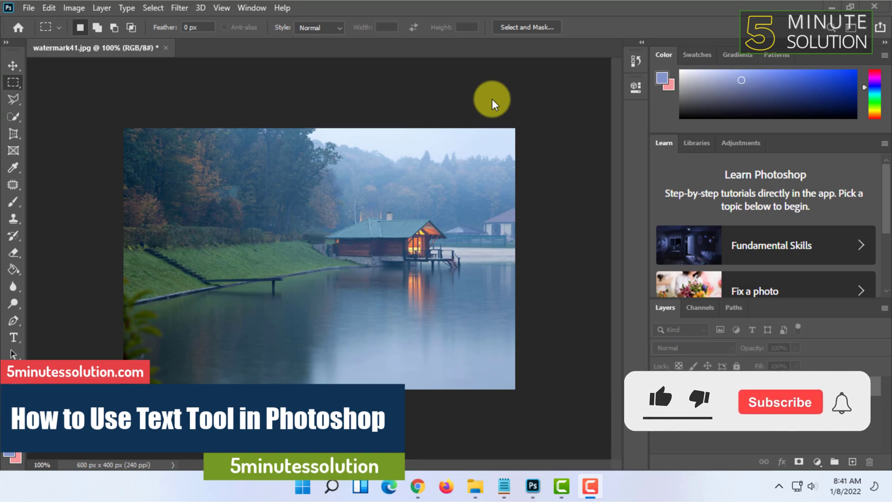
Activate the Horizontal Type tool with Myriad Pro Regular, 72 pt and Sharp anti-aliasing
left_click(660, 398)
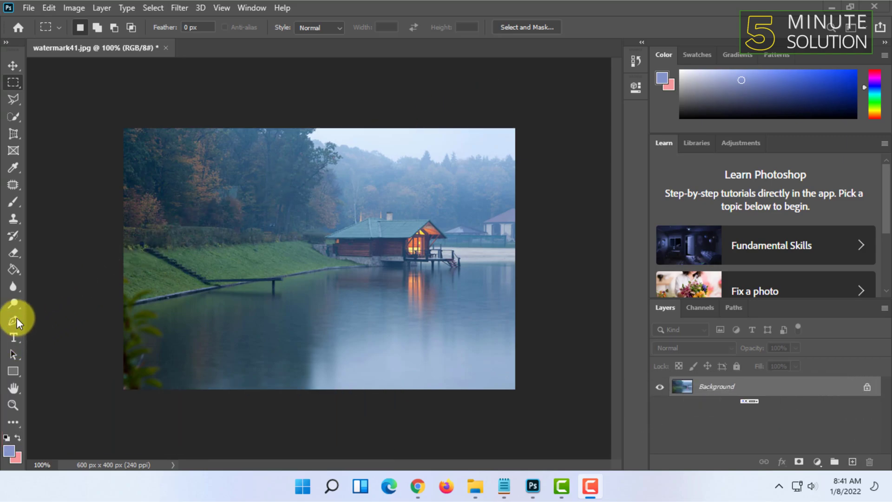
mouse_move(10, 346)
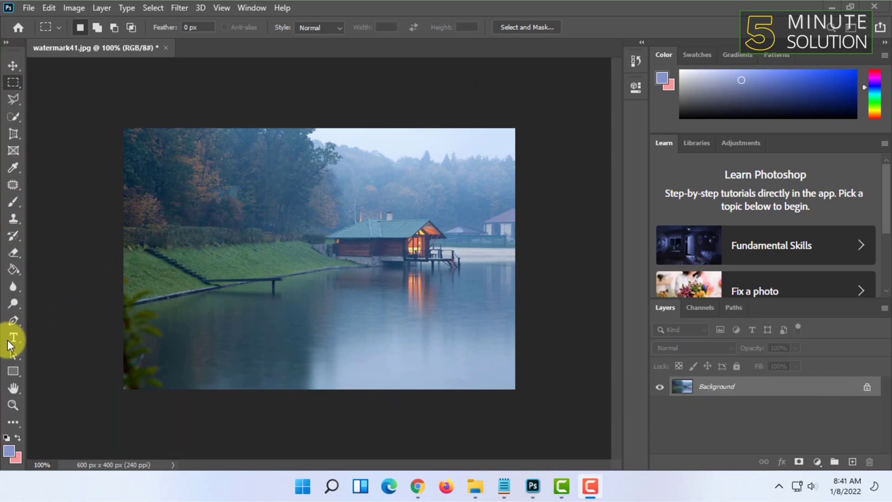
mouse_move(14, 339)
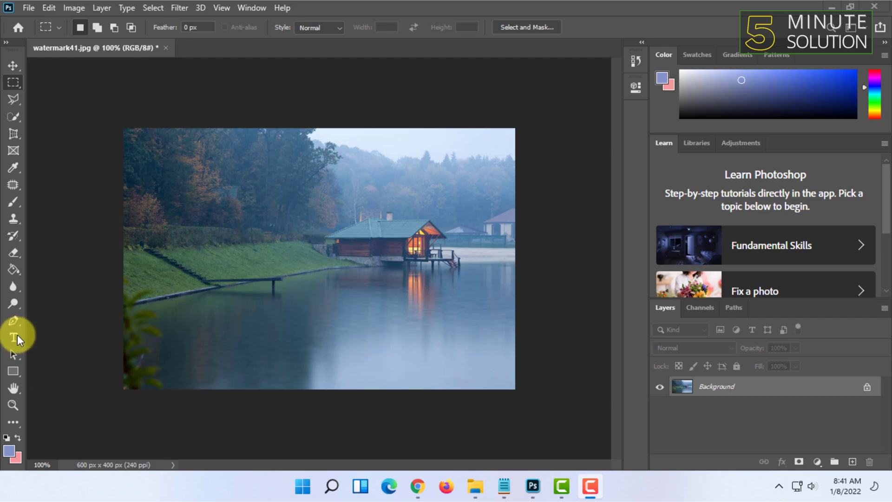
left_click(12, 337)
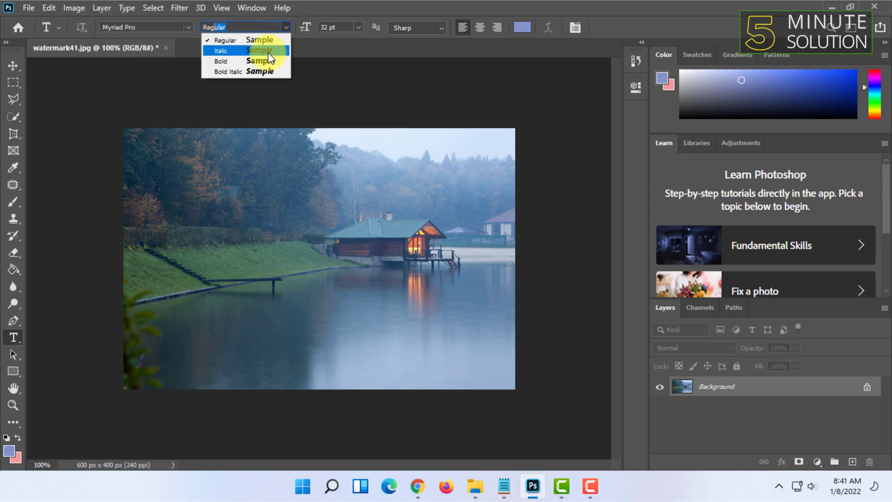
mouse_move(185, 33)
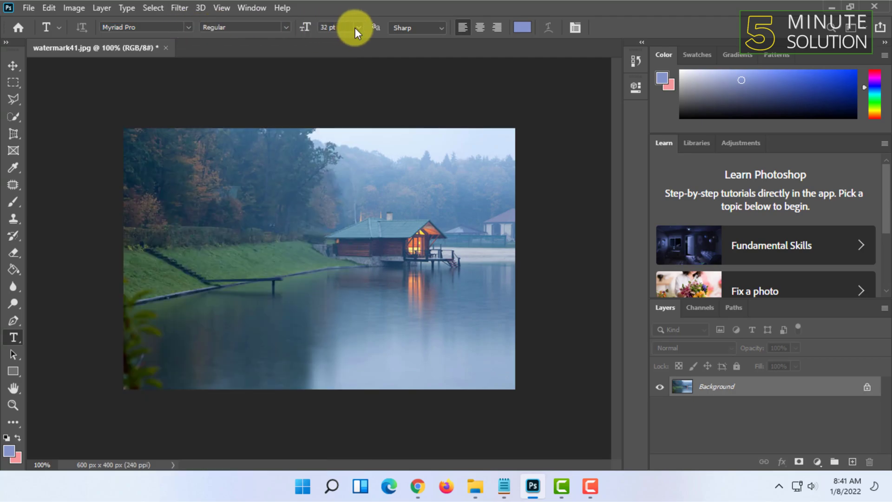
left_click(357, 27)
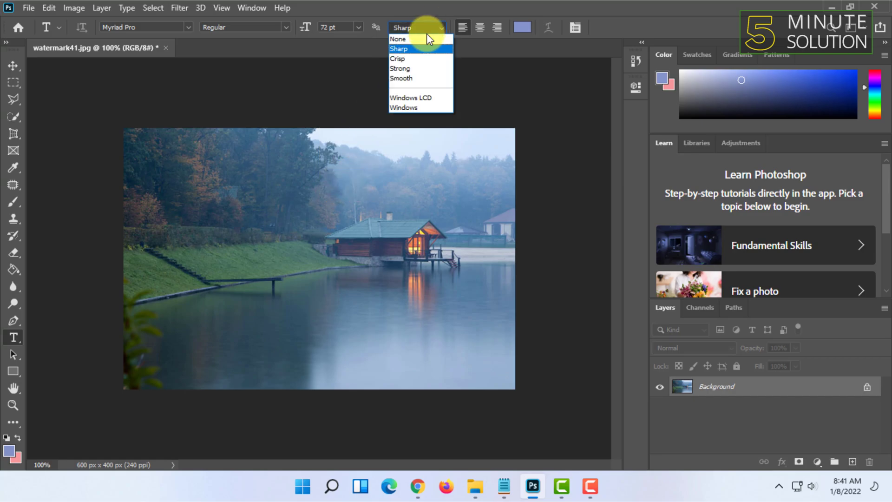
mouse_move(424, 59)
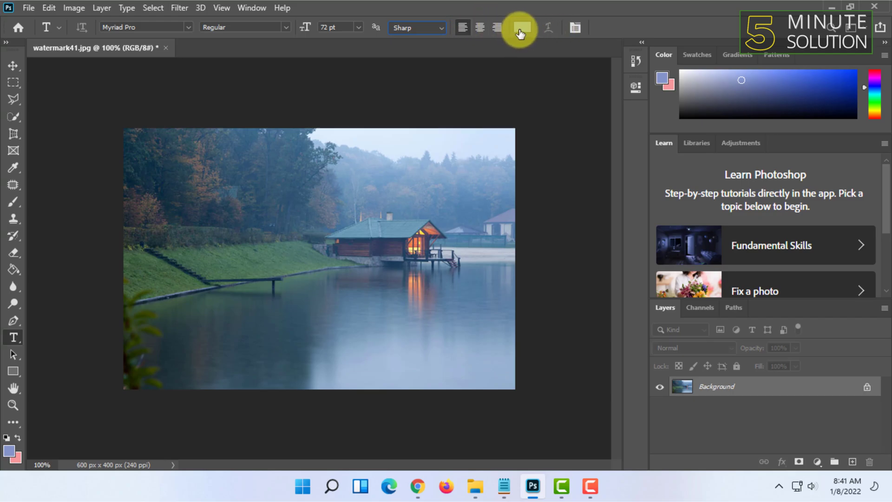
Enter pure white (#ffffff) as the text colour in the Color Picker
left_click(519, 27)
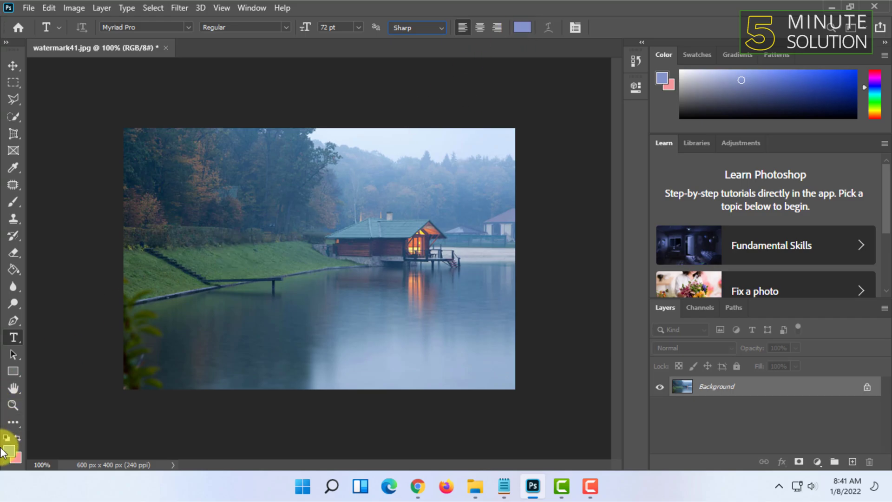
left_click(522, 27)
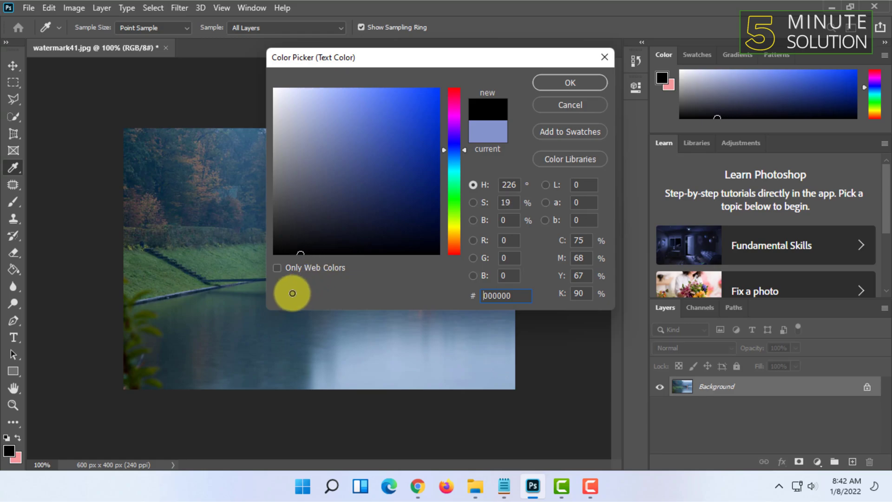
left_click(275, 89)
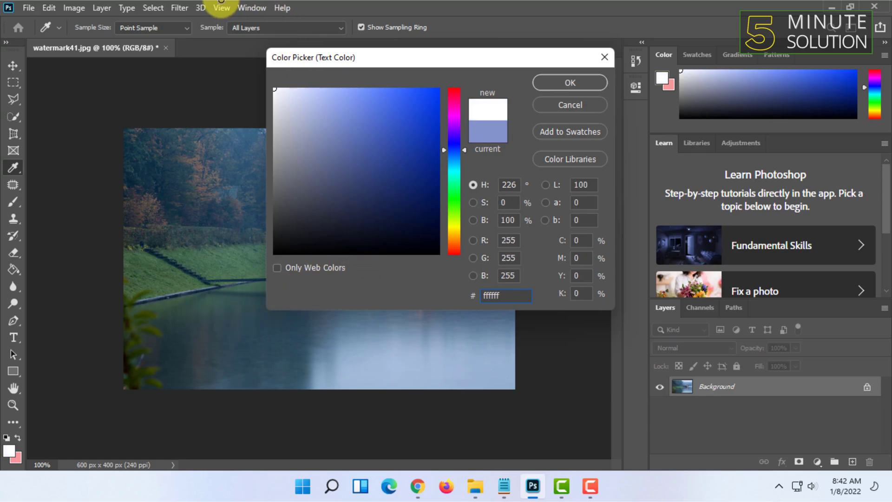
Confirm white, set the size to 14 pt and type '5 Minute Solution' on the photo
left_click(569, 82)
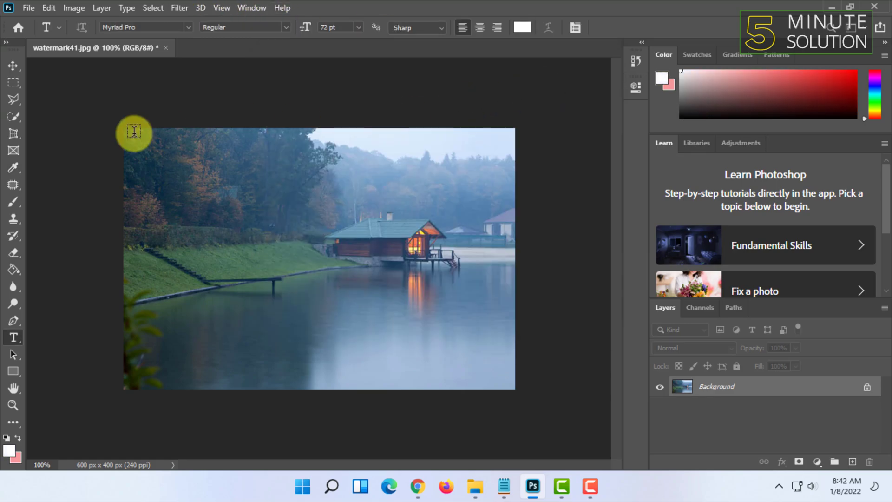
mouse_move(13, 337)
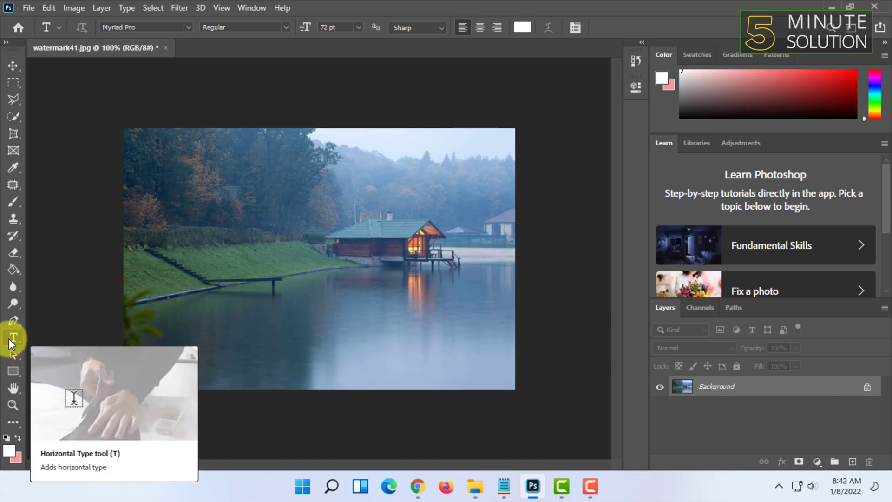
mouse_move(317, 338)
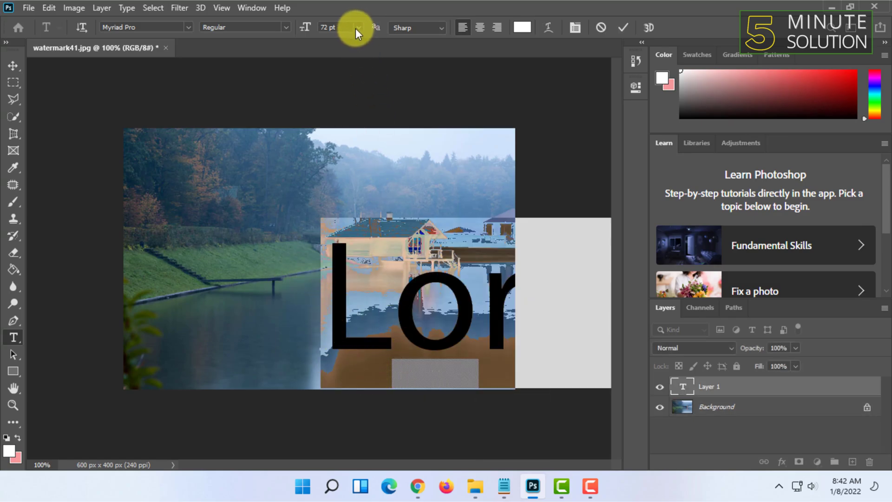
left_click(358, 28)
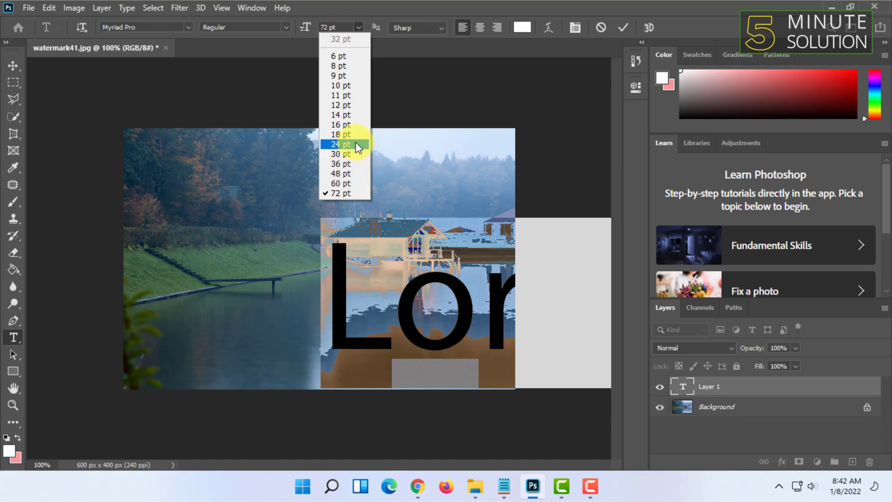
left_click(339, 154)
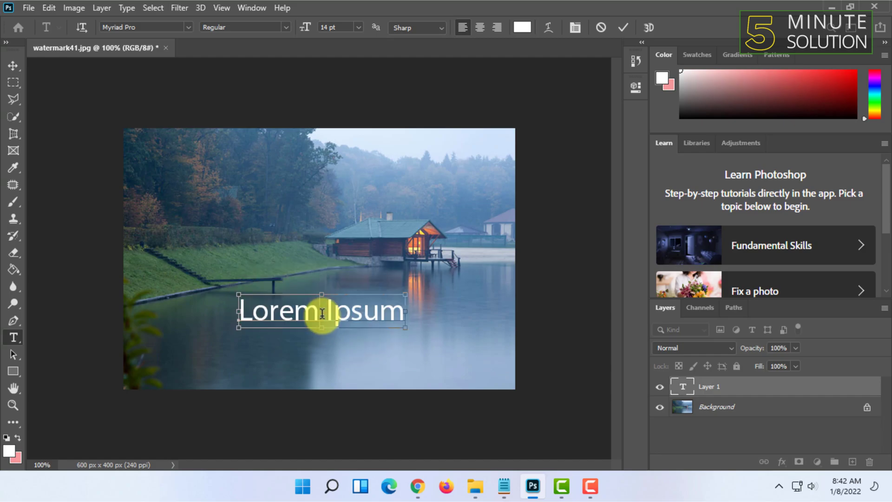
type("5 M")
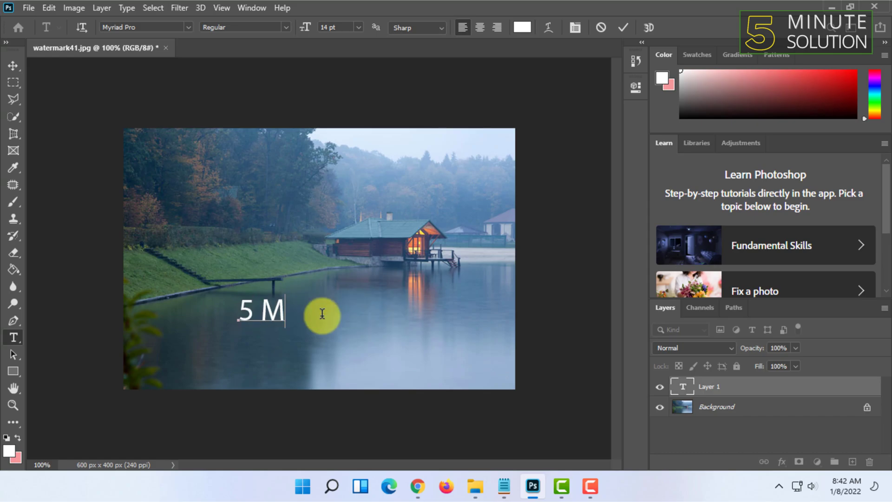
type("inute Sol")
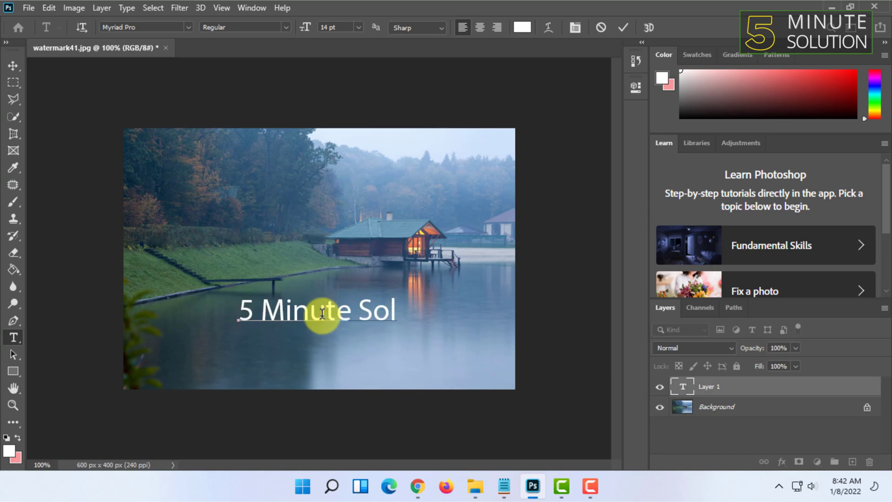
type("ution")
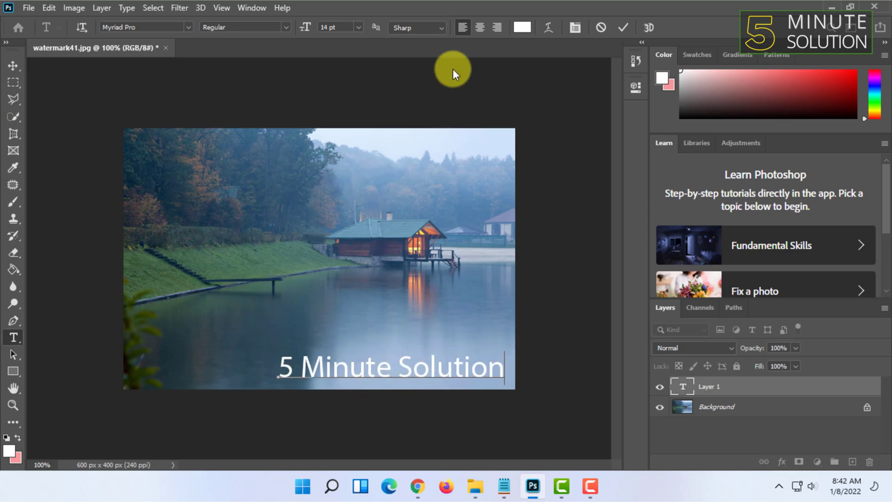
Reposition the '5 Minute Solution' text to the photo's centre over the lakeside house
left_click(522, 27)
type("im")
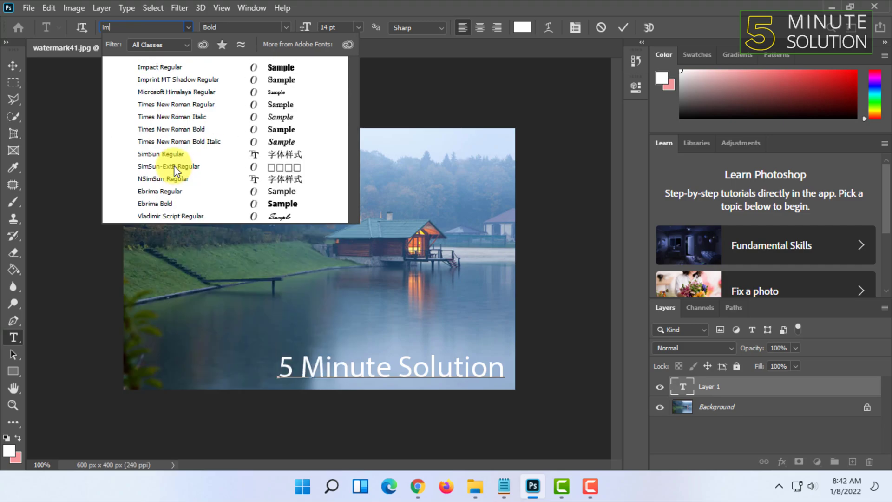
left_click(159, 67)
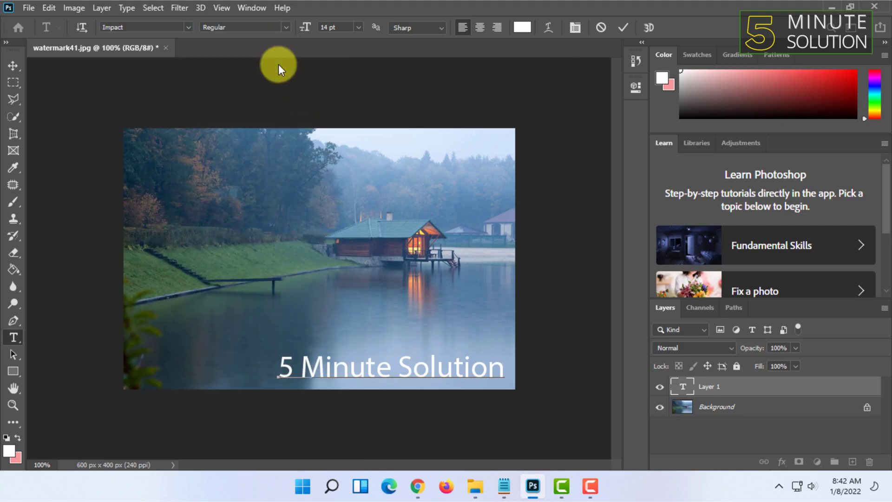
mouse_move(422, 33)
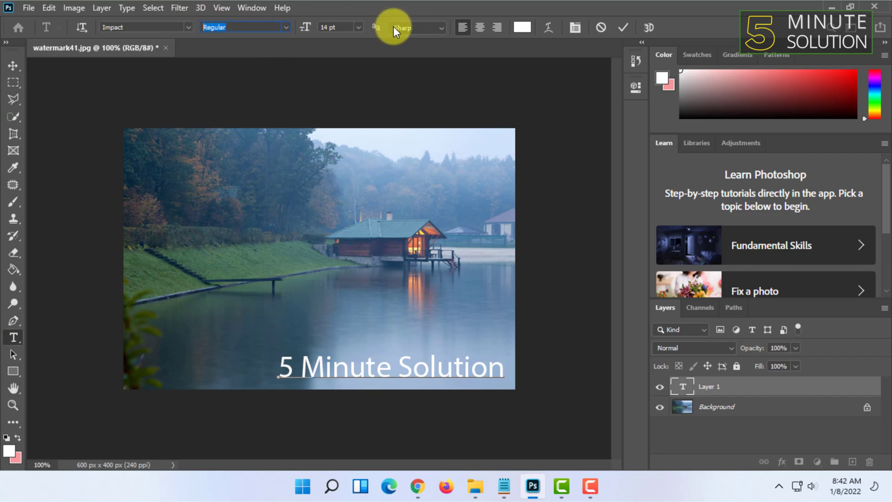
left_click(479, 27)
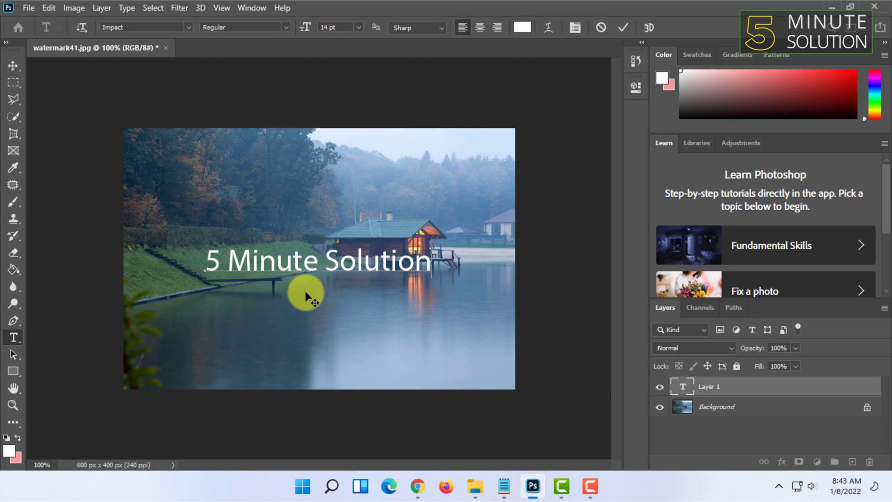
mouse_move(545, 31)
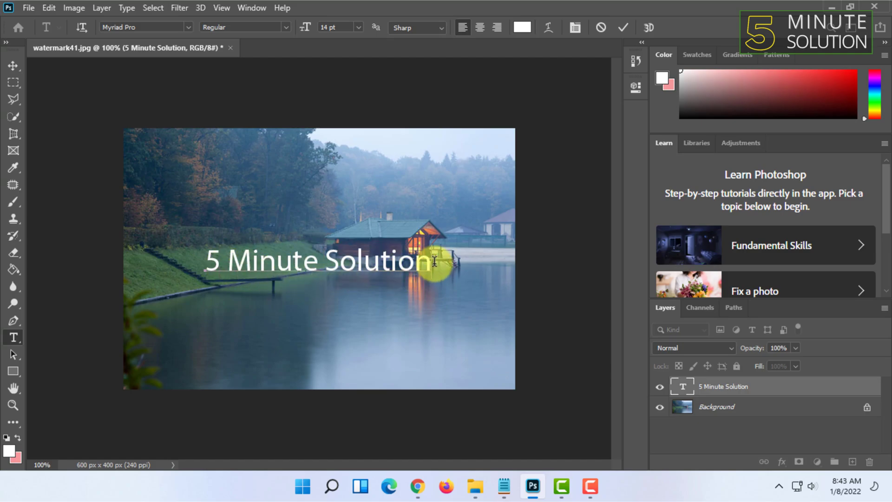
Type 'Subscribe' as a second line and colour its letters 'Sub' red (b90000)
type("Subs")
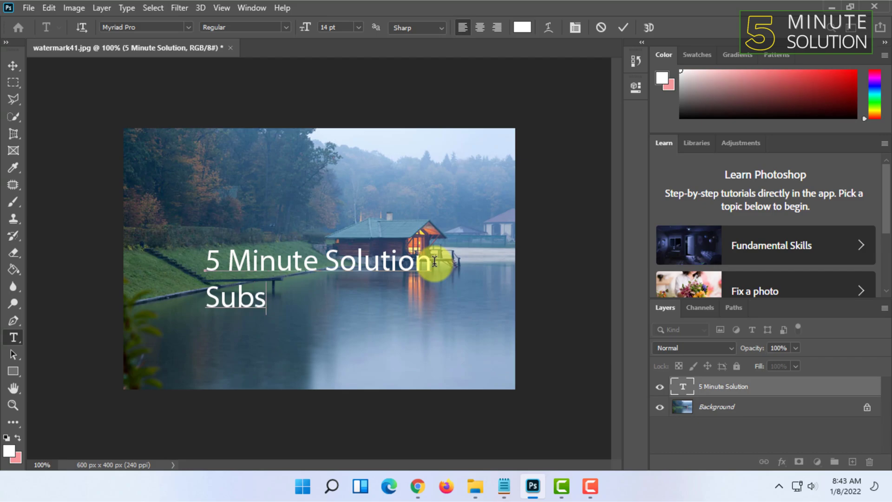
type("cirbe")
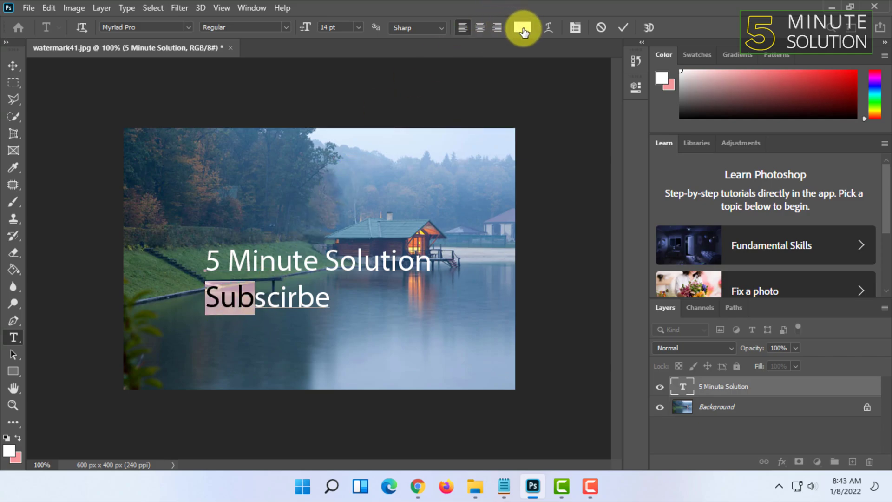
left_click(522, 27)
type("b90000")
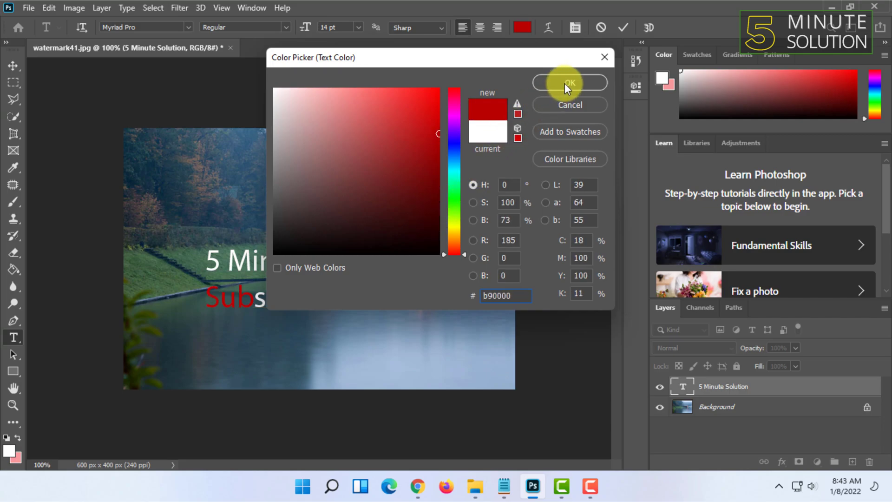
left_click(569, 83)
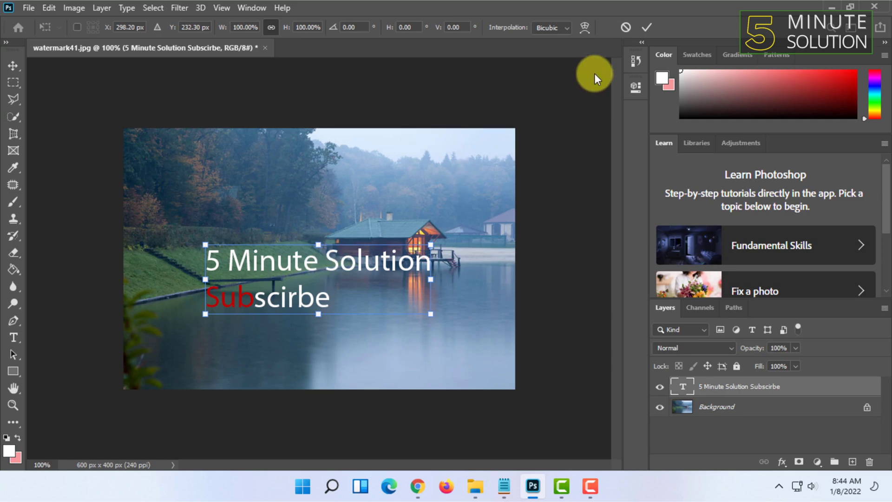
Adjust horizontal scale in the Character panel, then commit the two-line title text
left_click(12, 337)
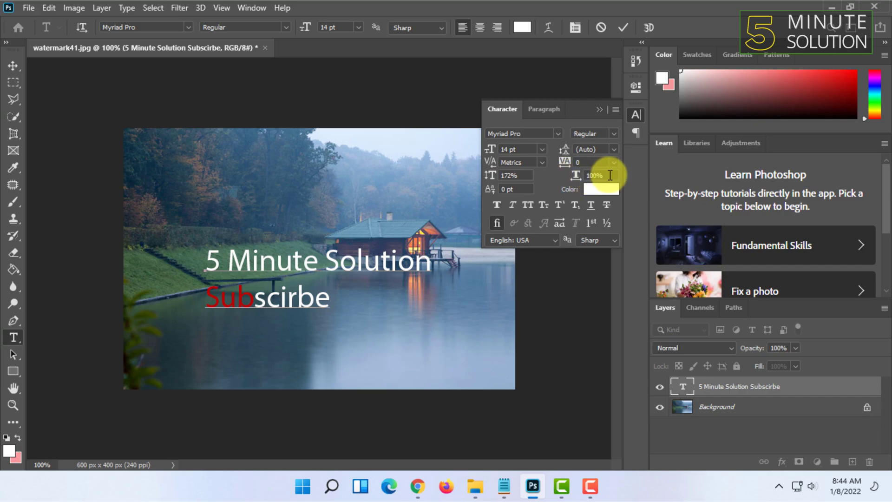
triple_click(595, 175)
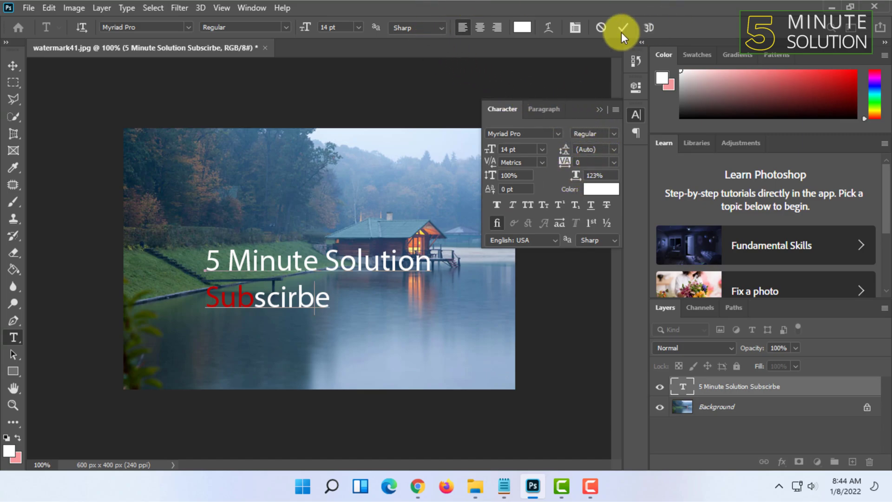
left_click(621, 27)
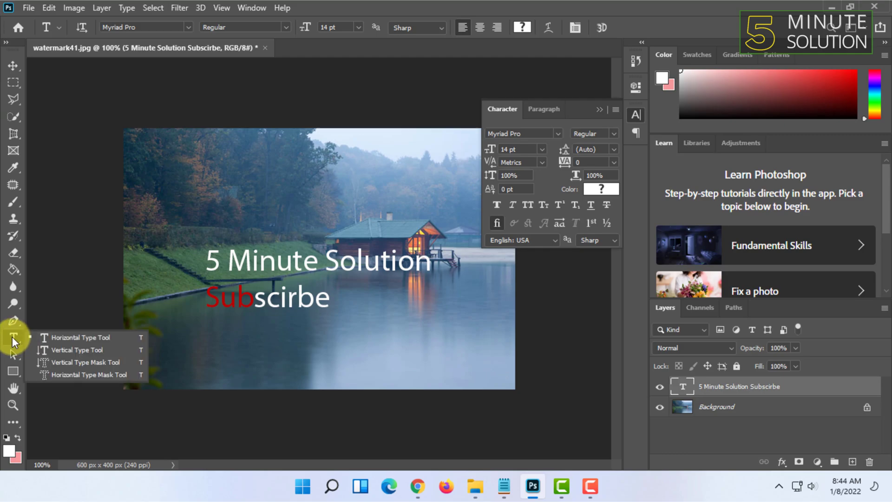
mouse_move(74, 349)
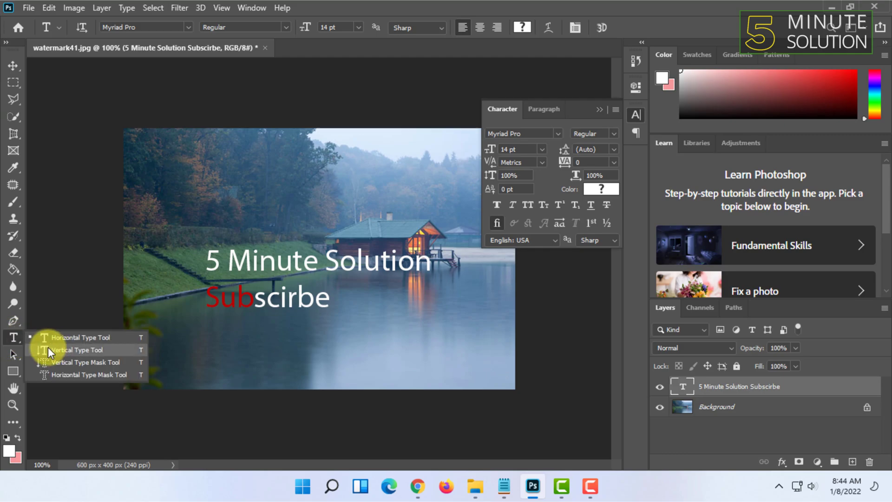
Type vertical white 'Hello' among the trees, drag it over the boathouse and commit
left_click(75, 350)
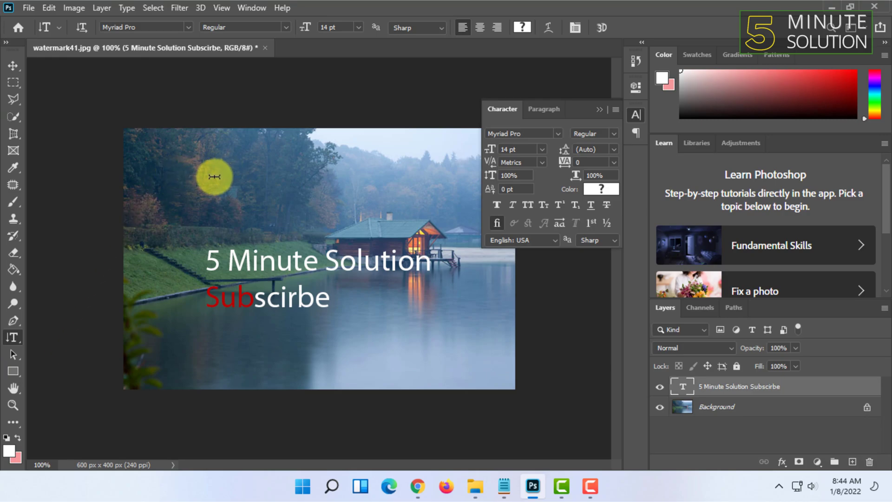
left_click(216, 177)
type("He")
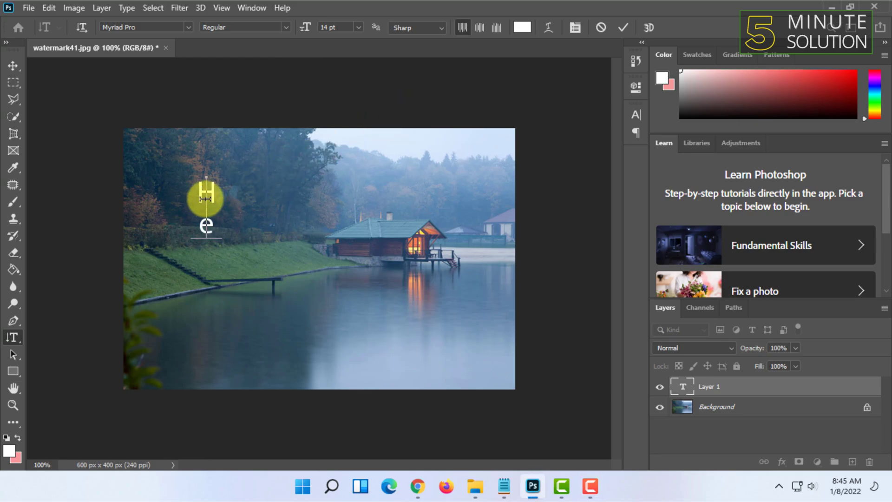
type("kk")
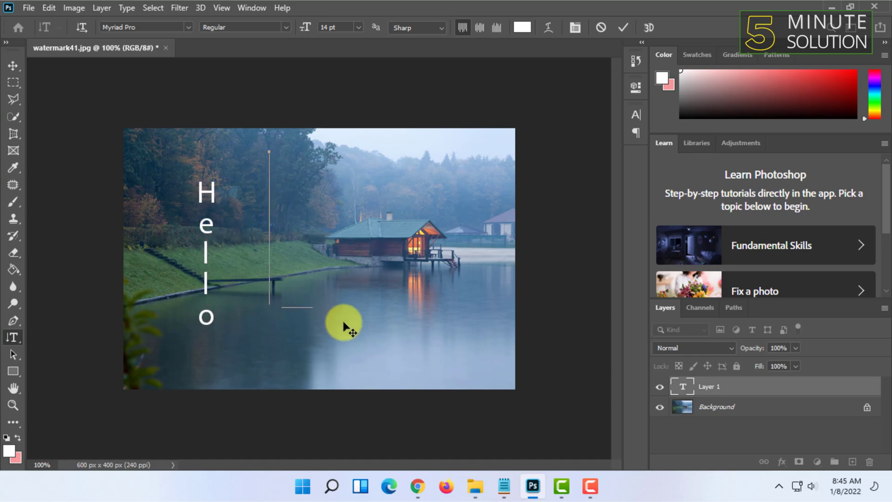
left_click_drag(206, 251, 327, 262)
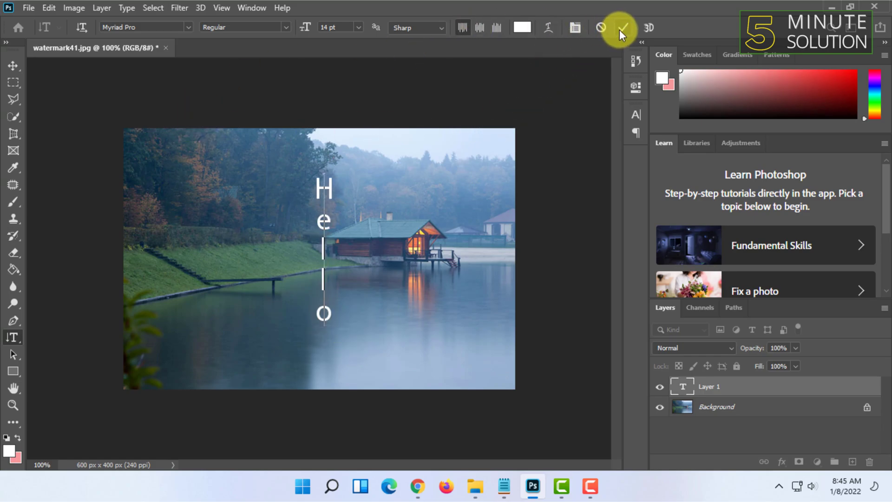
left_click(621, 28)
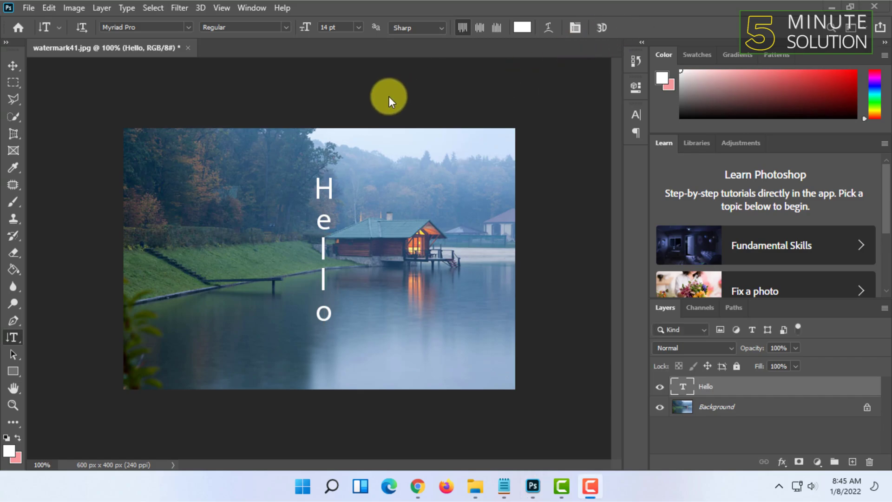
mouse_move(383, 106)
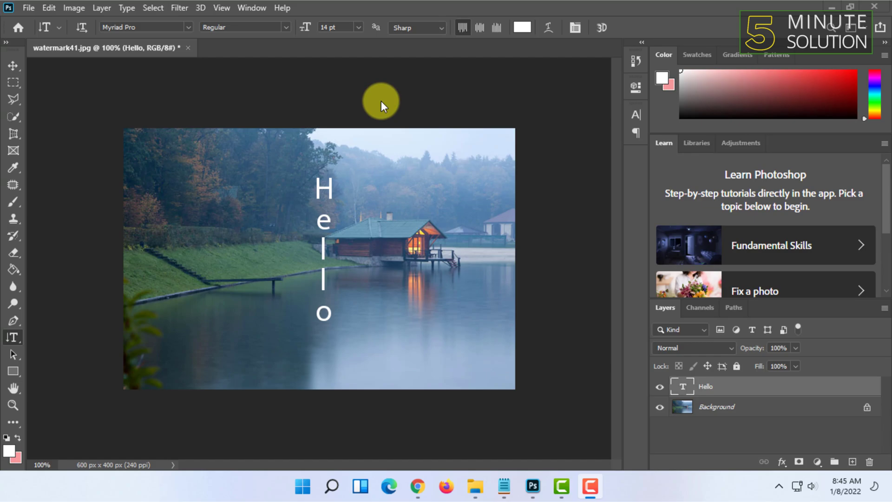
mouse_move(443, 109)
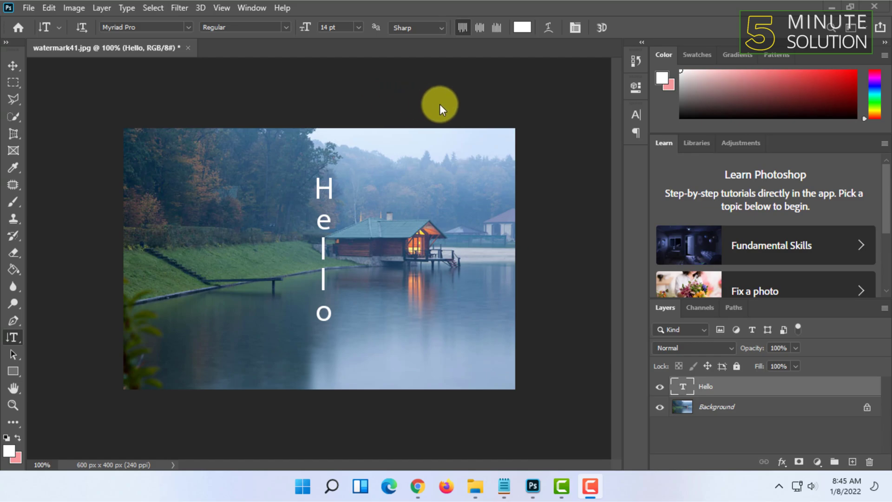